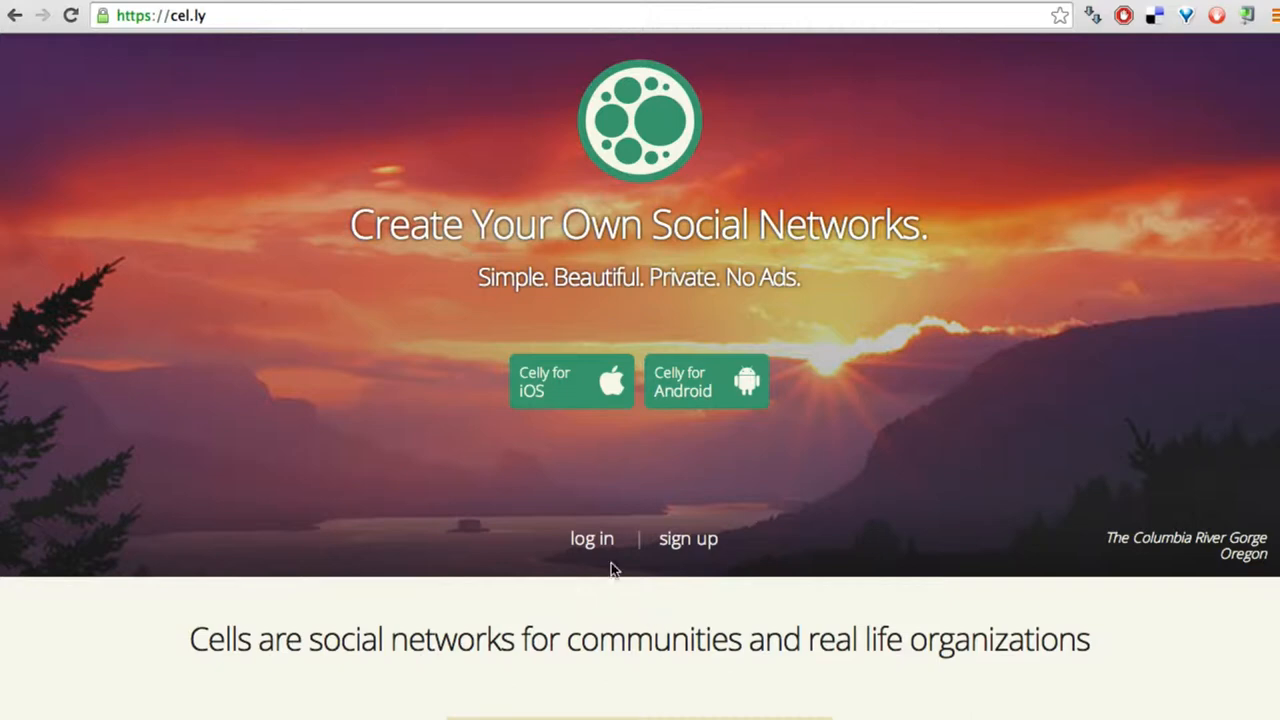
pyautogui.moveTo(592, 538)
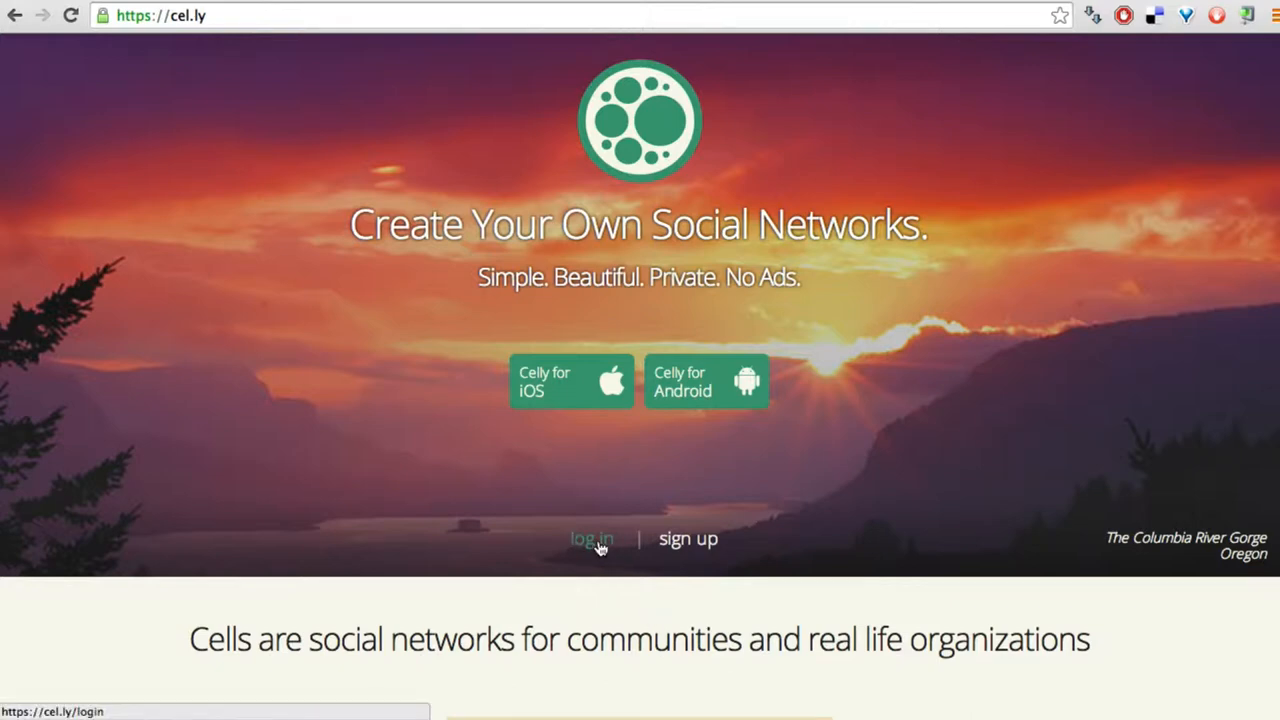
# Log in to Celly with the Google account chosen in the popup.
pyautogui.click(592, 538)
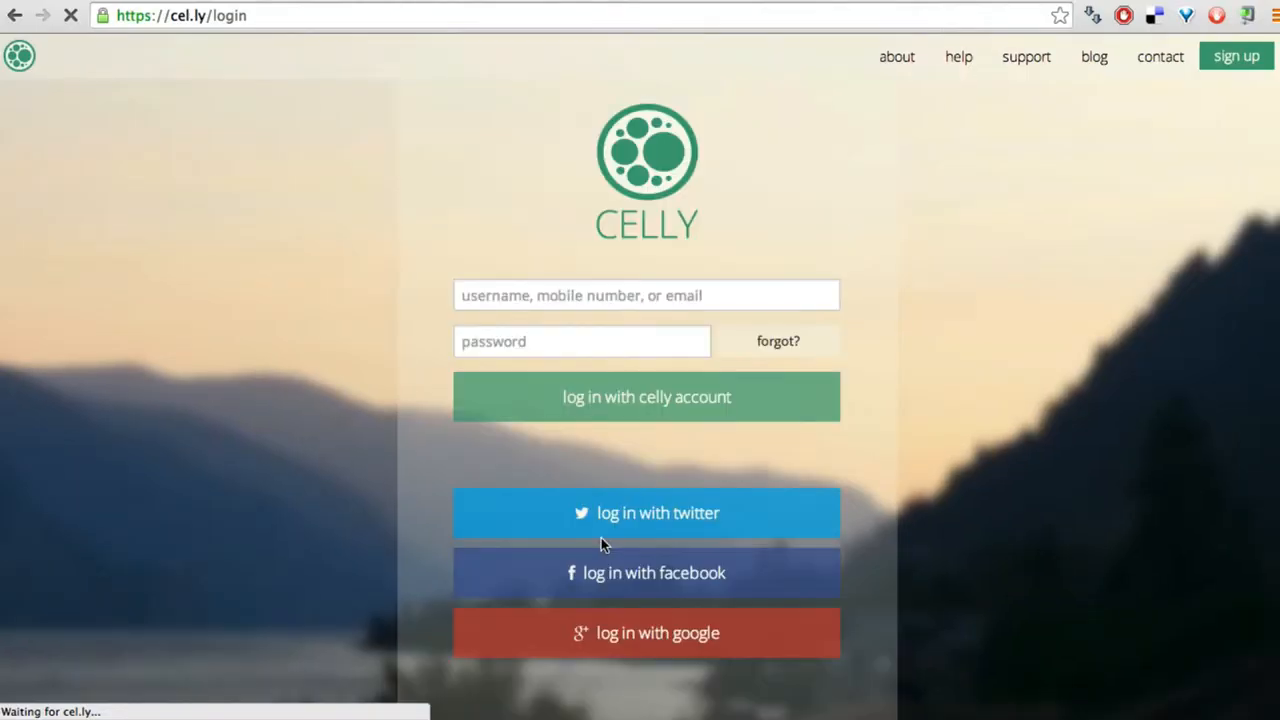
pyautogui.click(648, 632)
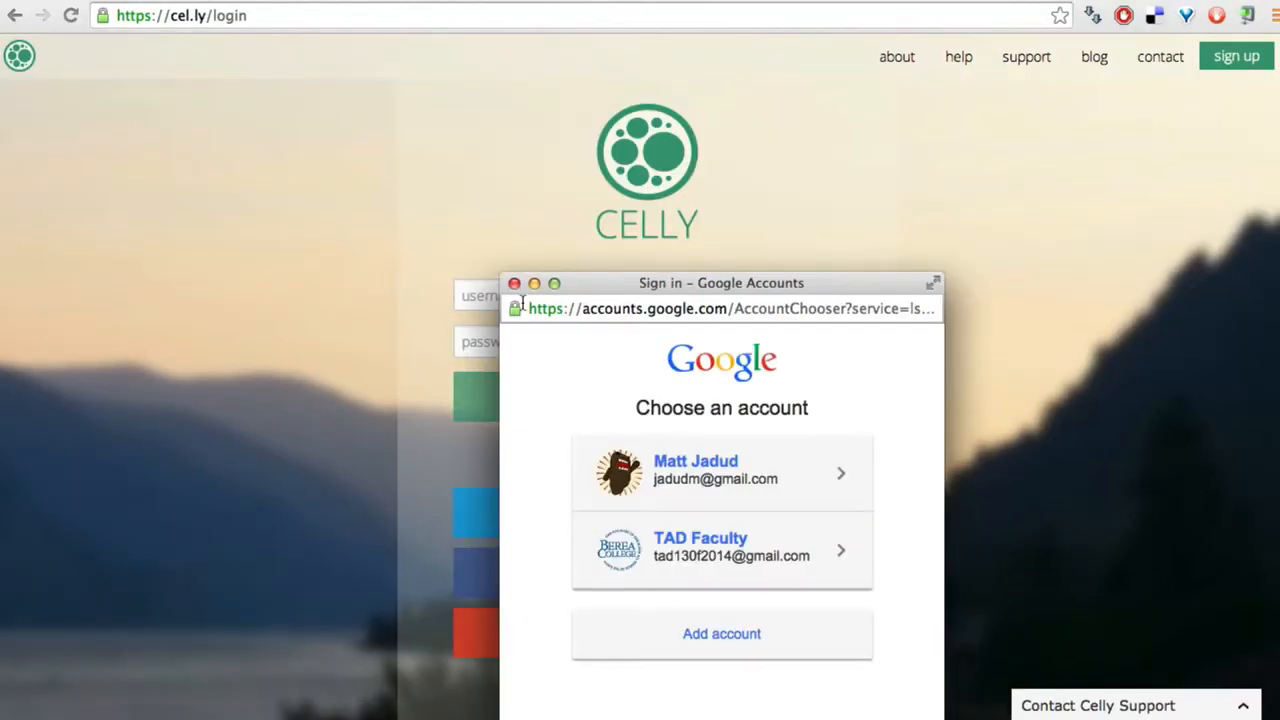
pyautogui.click(720, 472)
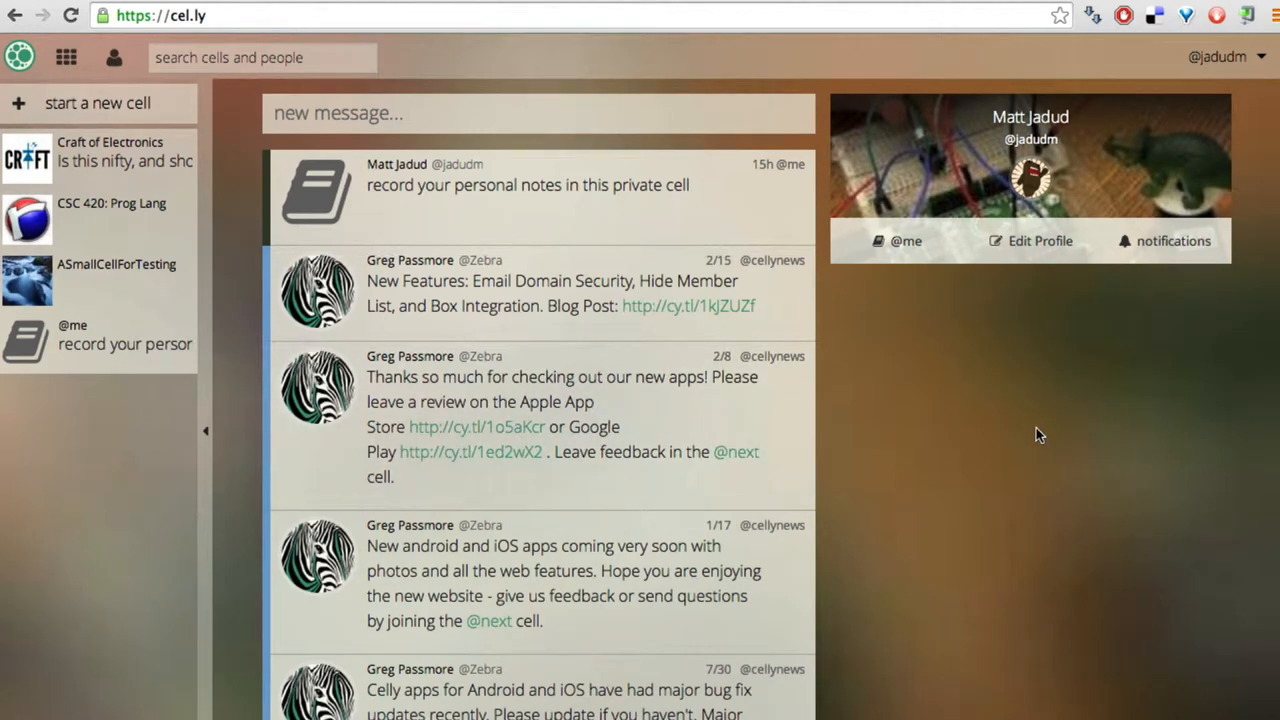
pyautogui.moveTo(544, 558)
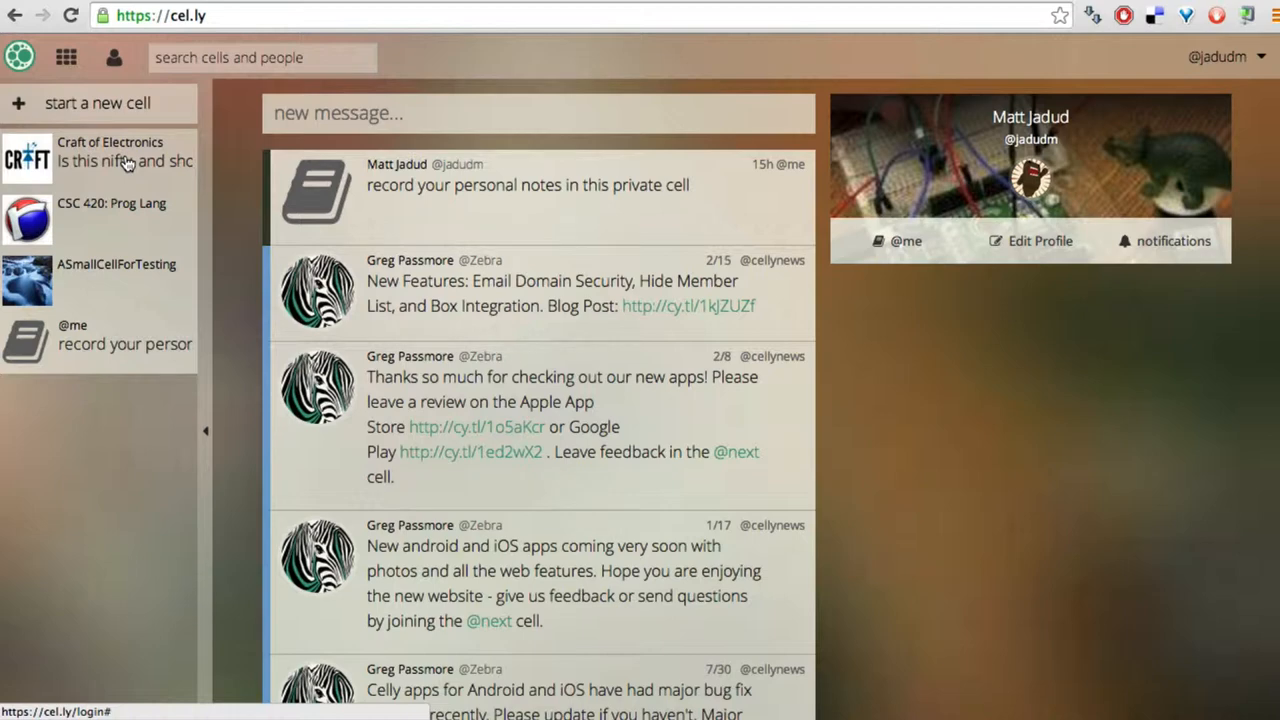
# In the Craft of Electronics cell, write 'Hey! Class starts in just about two weeks!'.
pyautogui.click(110, 152)
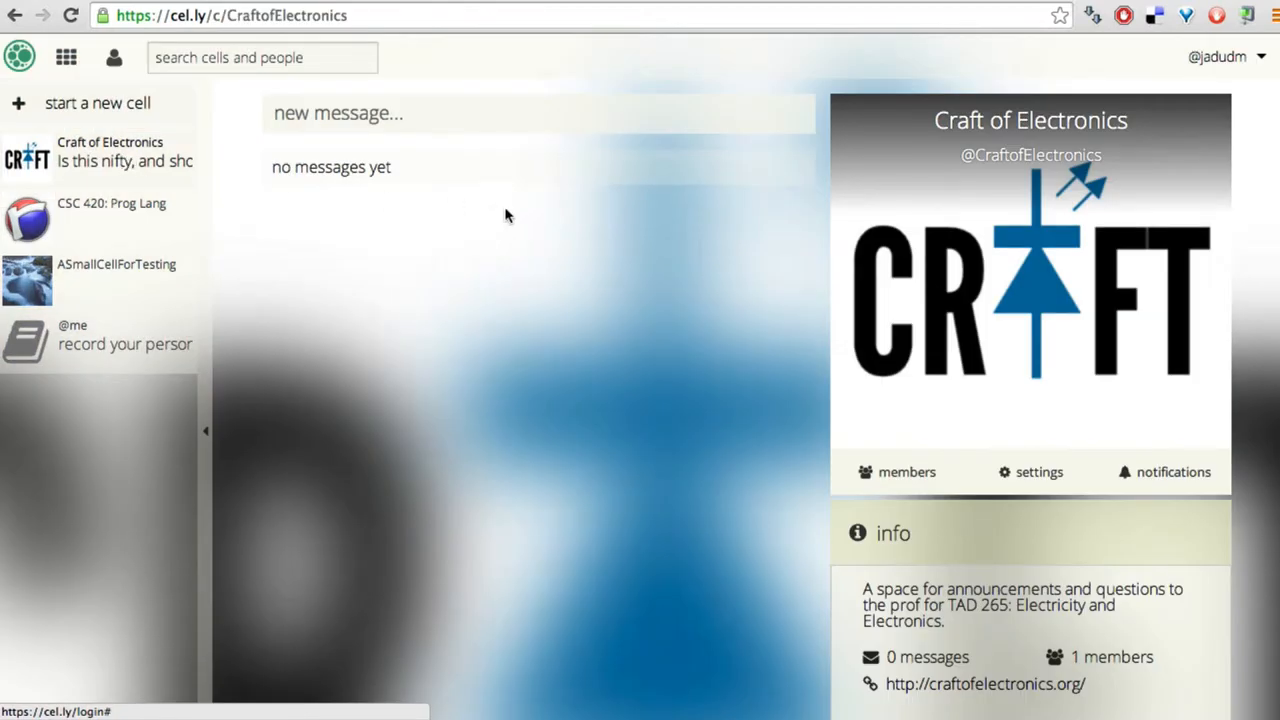
pyautogui.moveTo(616, 430)
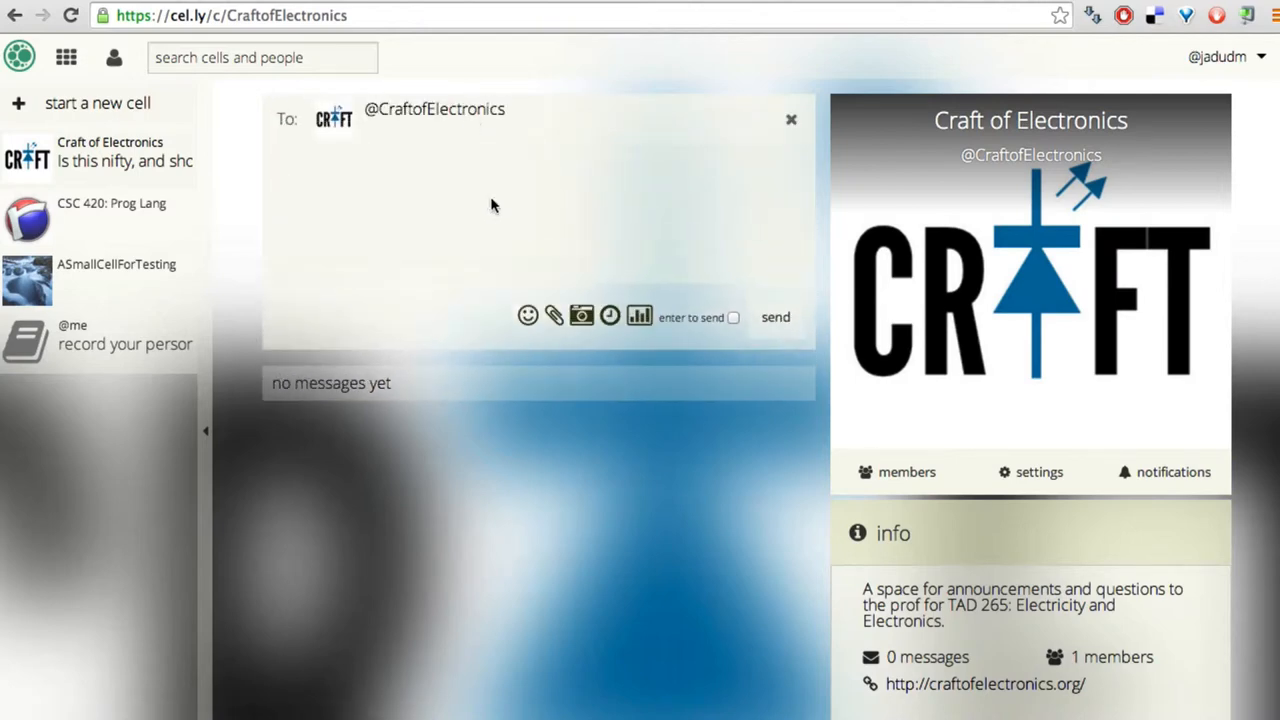
pyautogui.moveTo(490, 222)
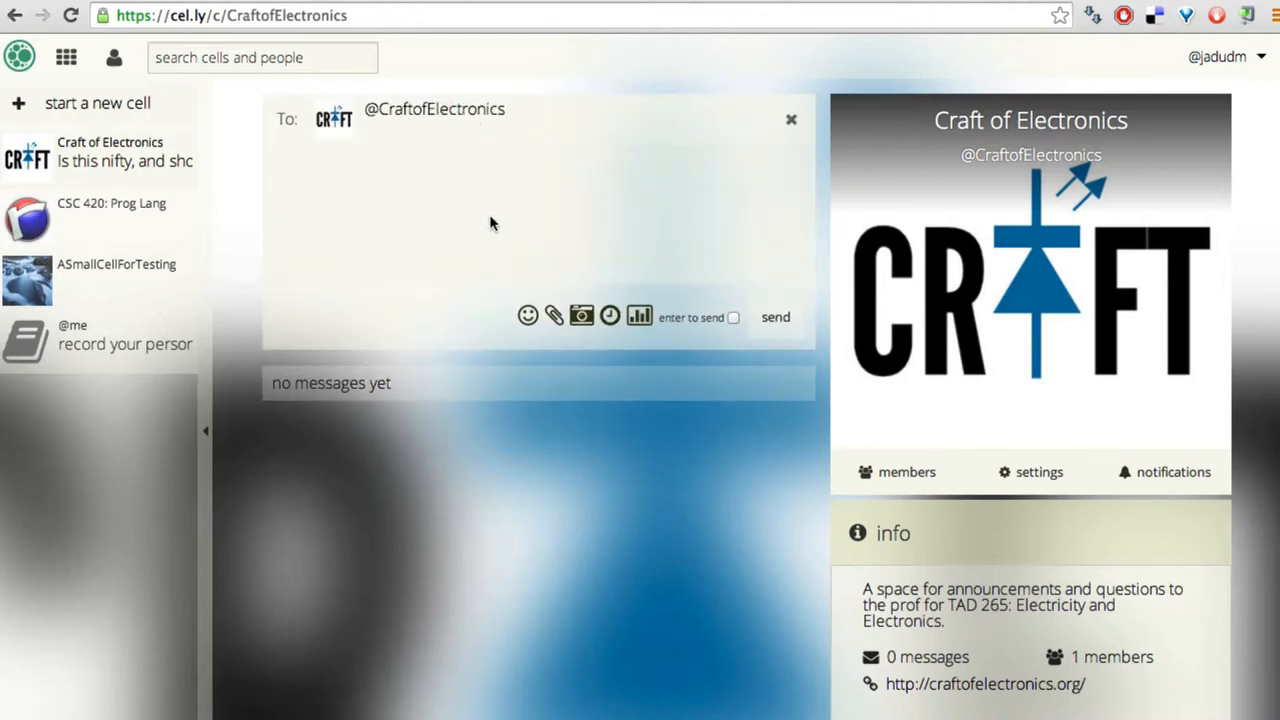
pyautogui.write('Het')
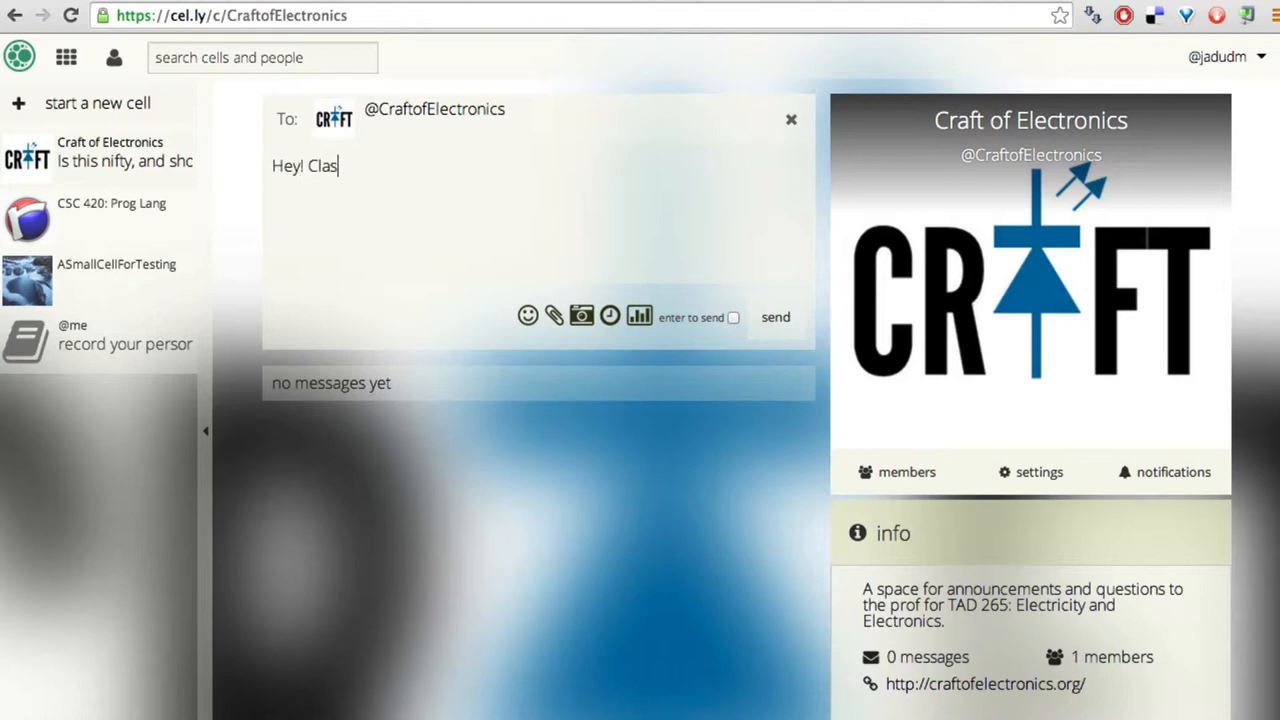
pyautogui.write('s starts in just about')
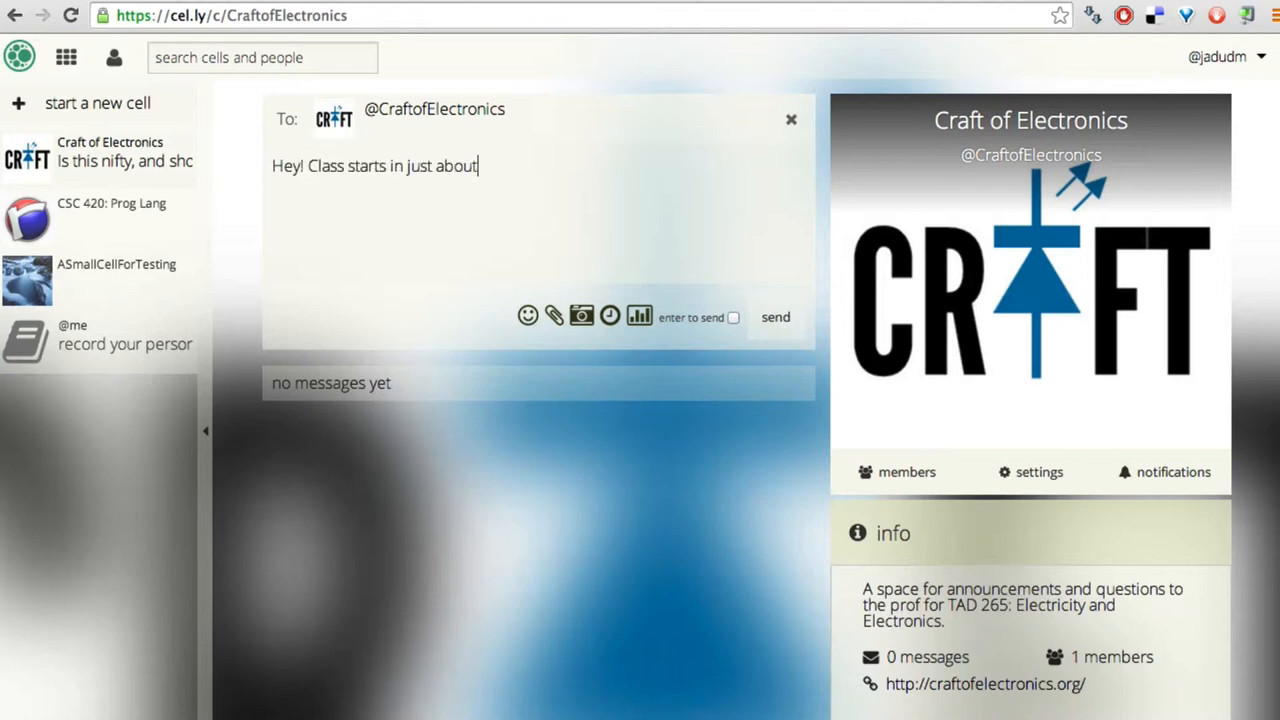
pyautogui.write('two weeks!')
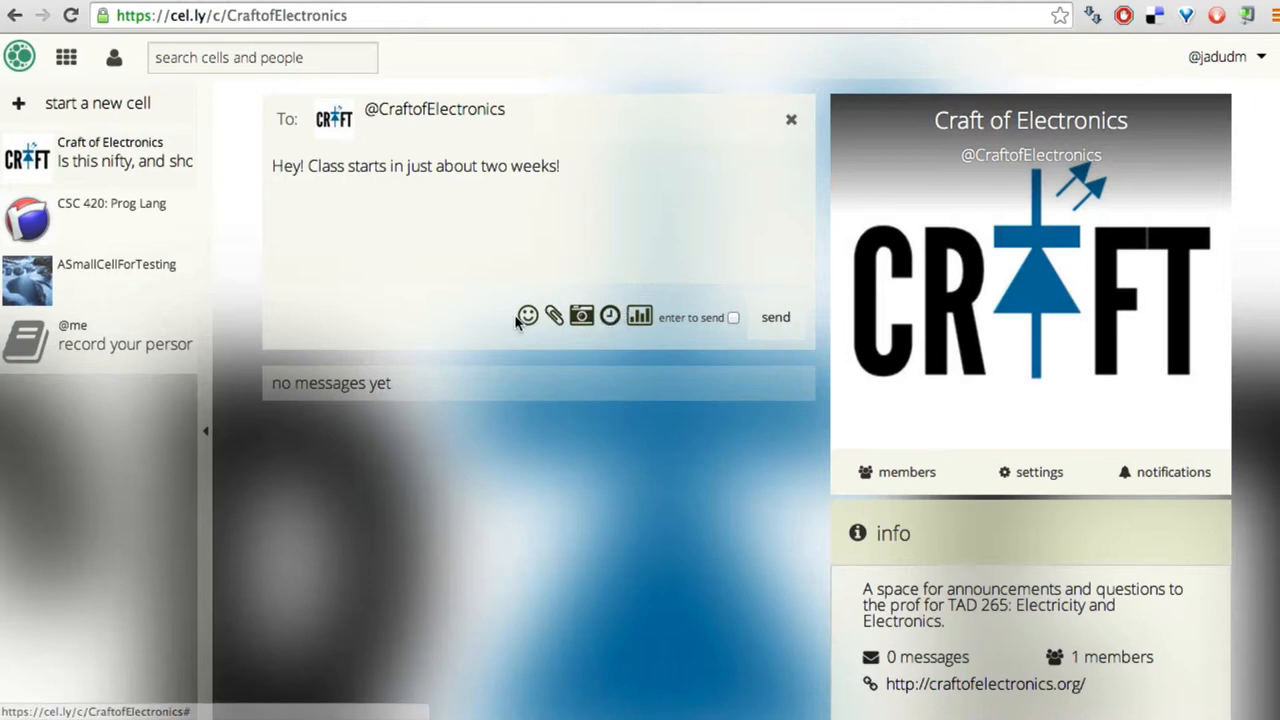
# Add a Santa emoji to the message and post it to the cell.
pyautogui.click(528, 316)
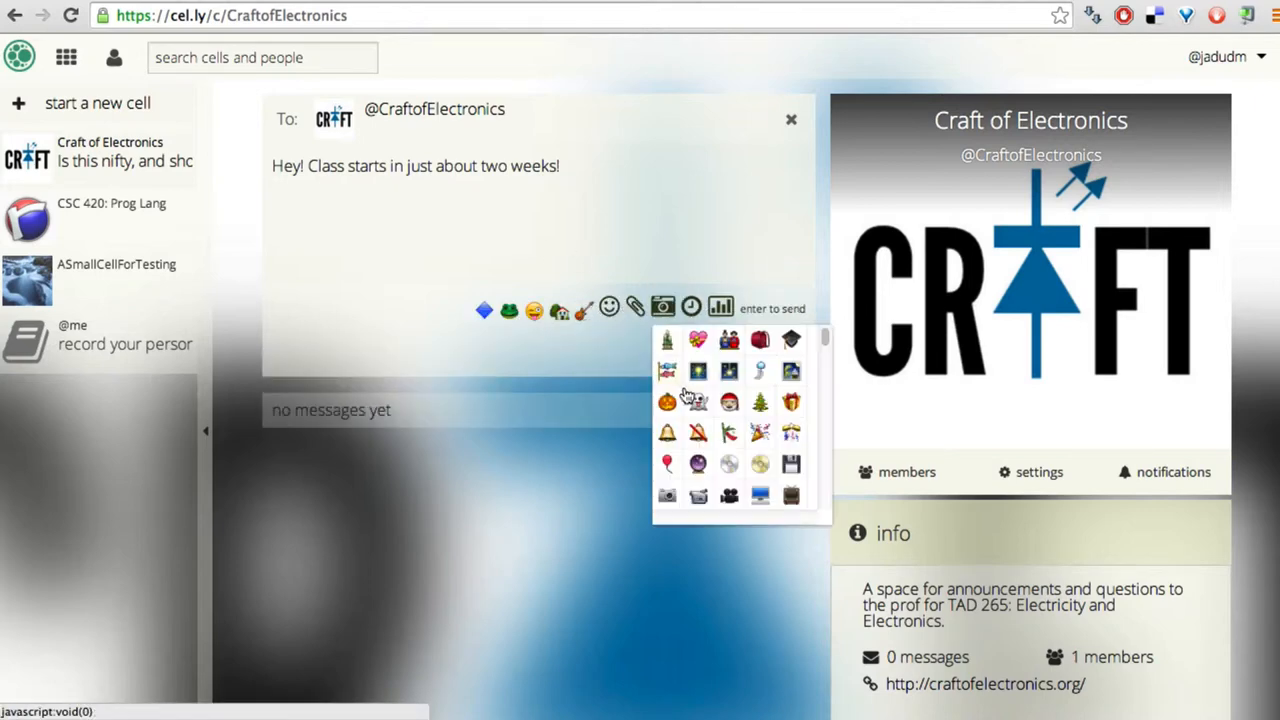
pyautogui.moveTo(728, 402)
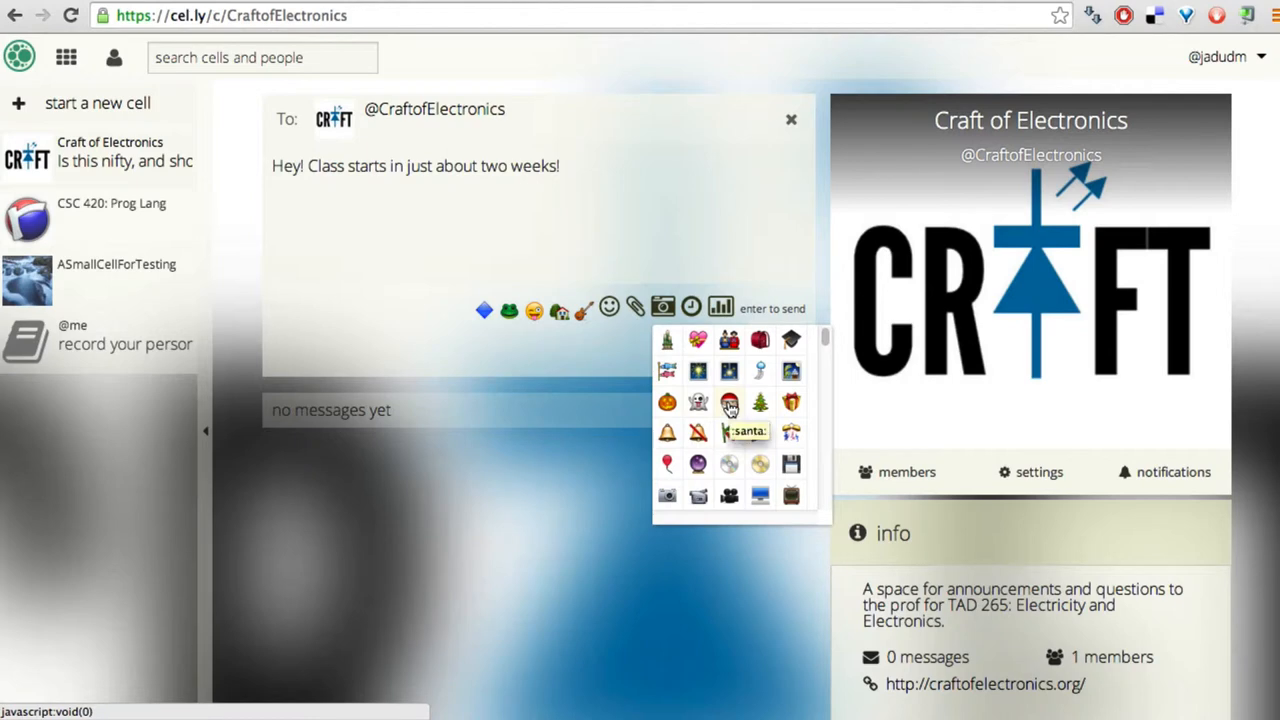
pyautogui.scroll(-3)
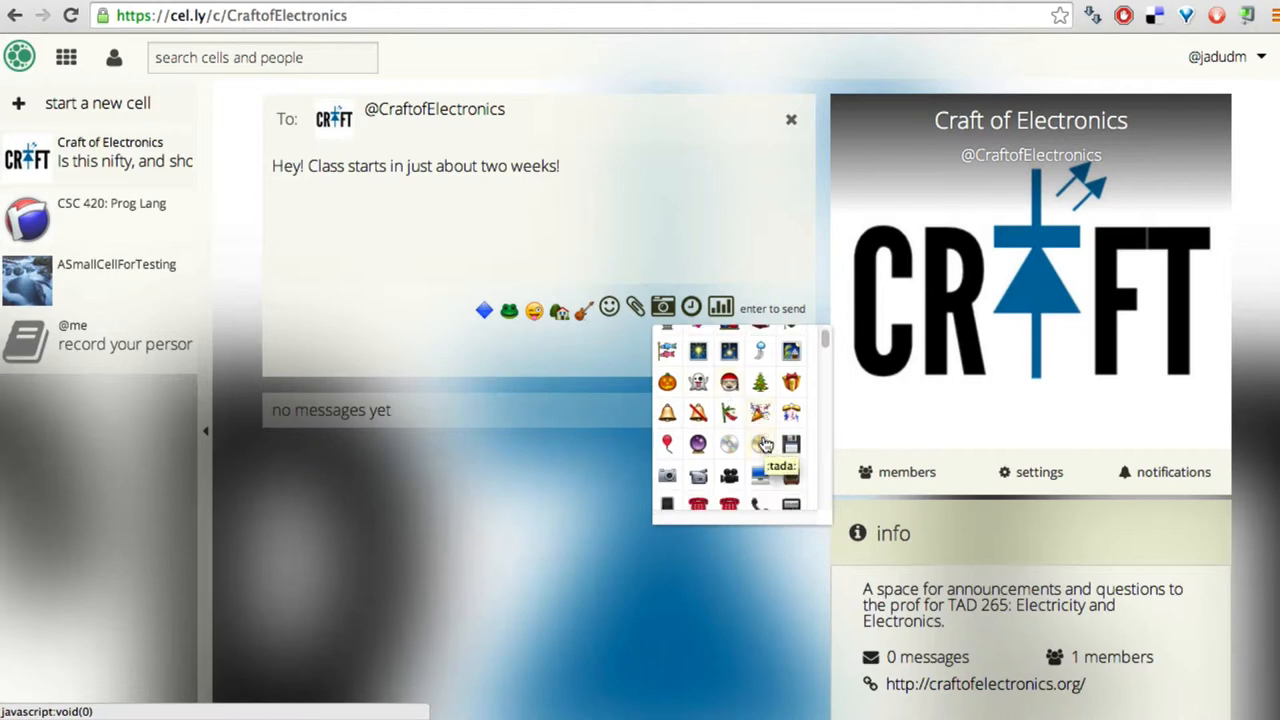
pyautogui.scroll(-3)
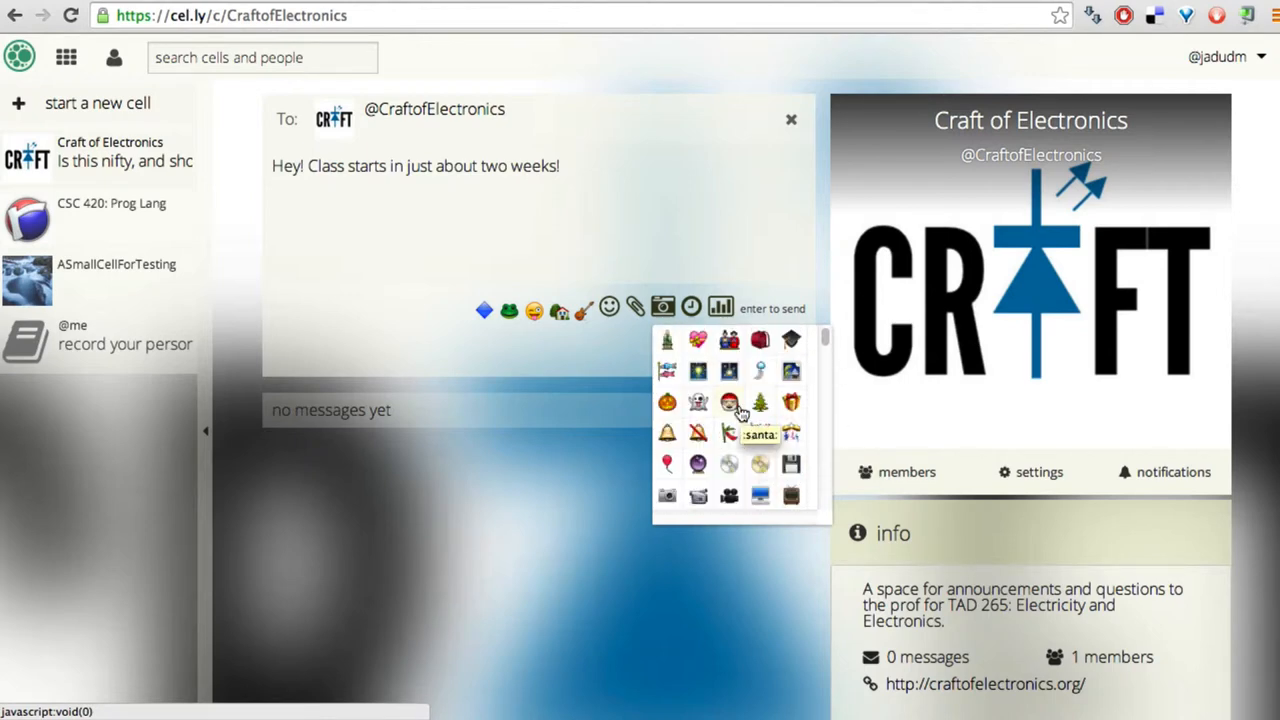
pyautogui.click(728, 400)
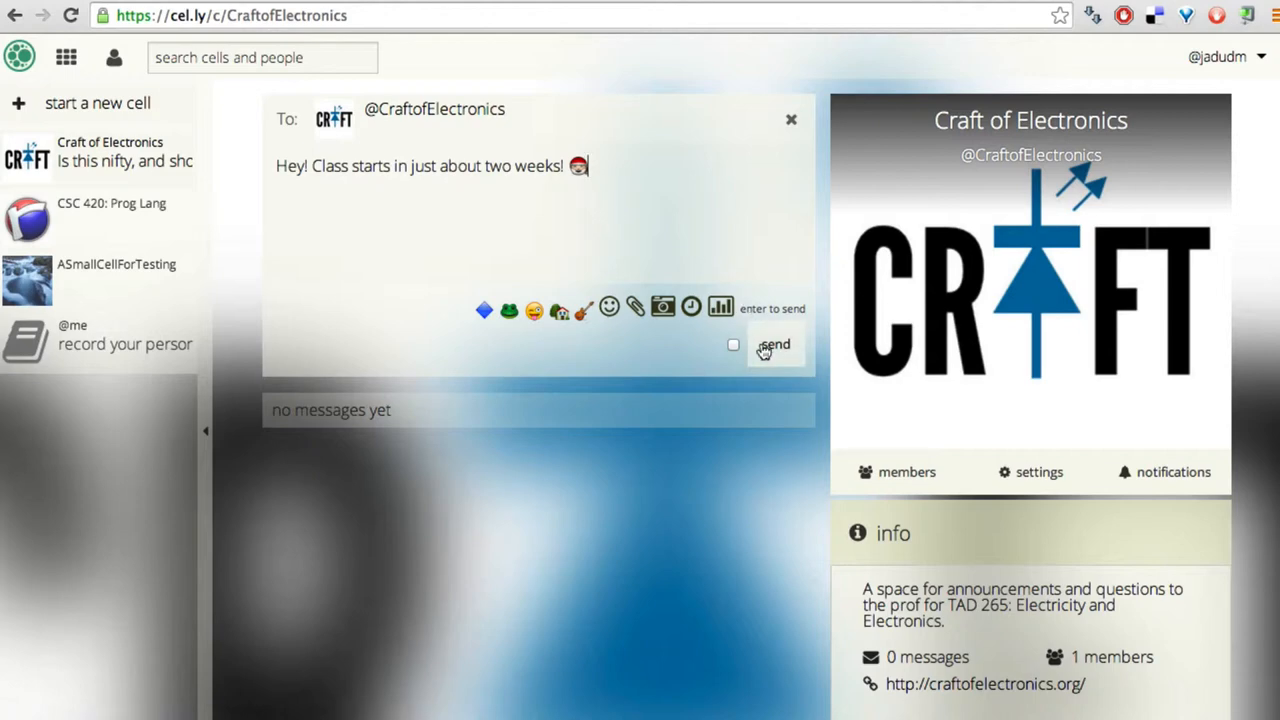
pyautogui.click(776, 344)
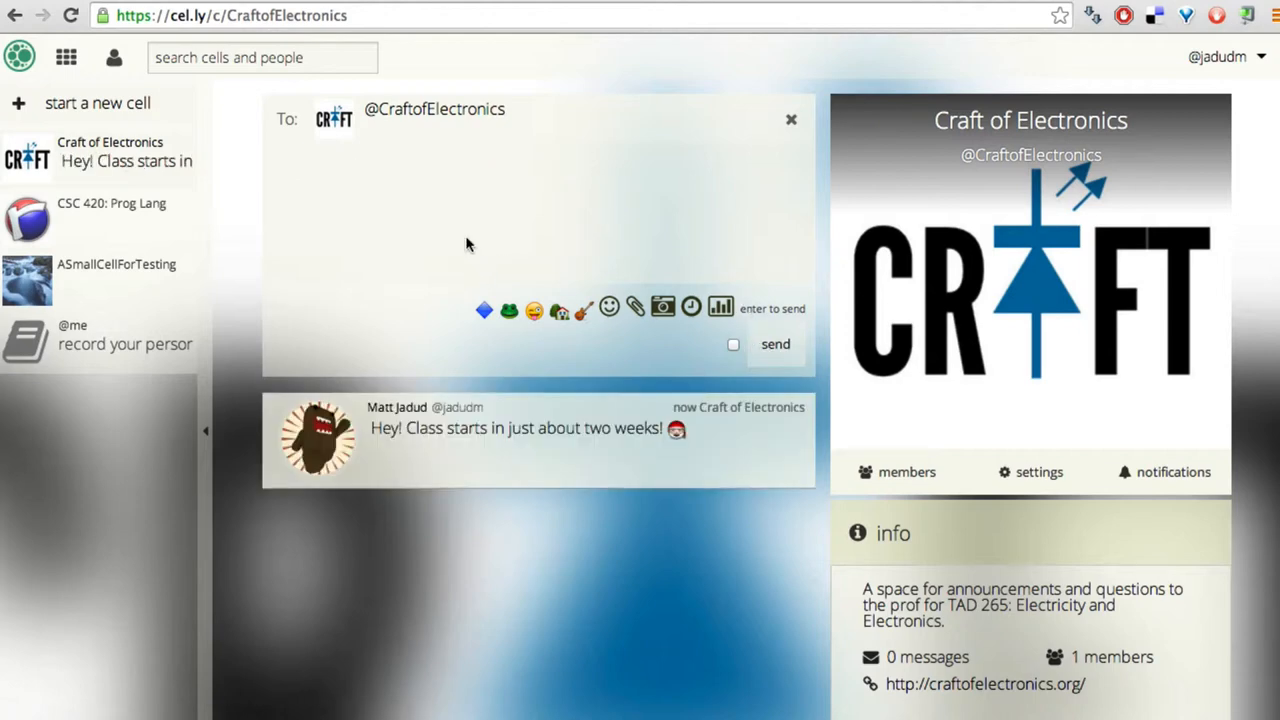
pyautogui.moveTo(480, 236)
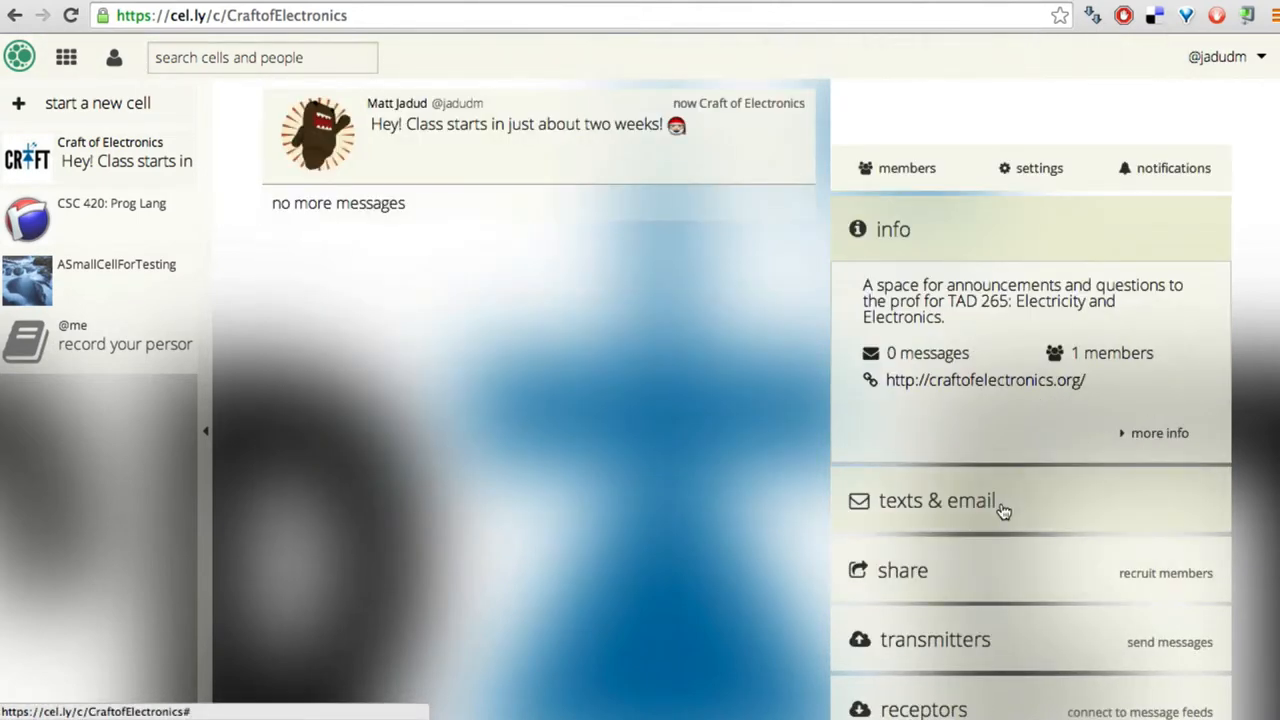
# In Craft of Electronics notification settings, try email on, leave email and SMS off, and confirm.
pyautogui.click(936, 500)
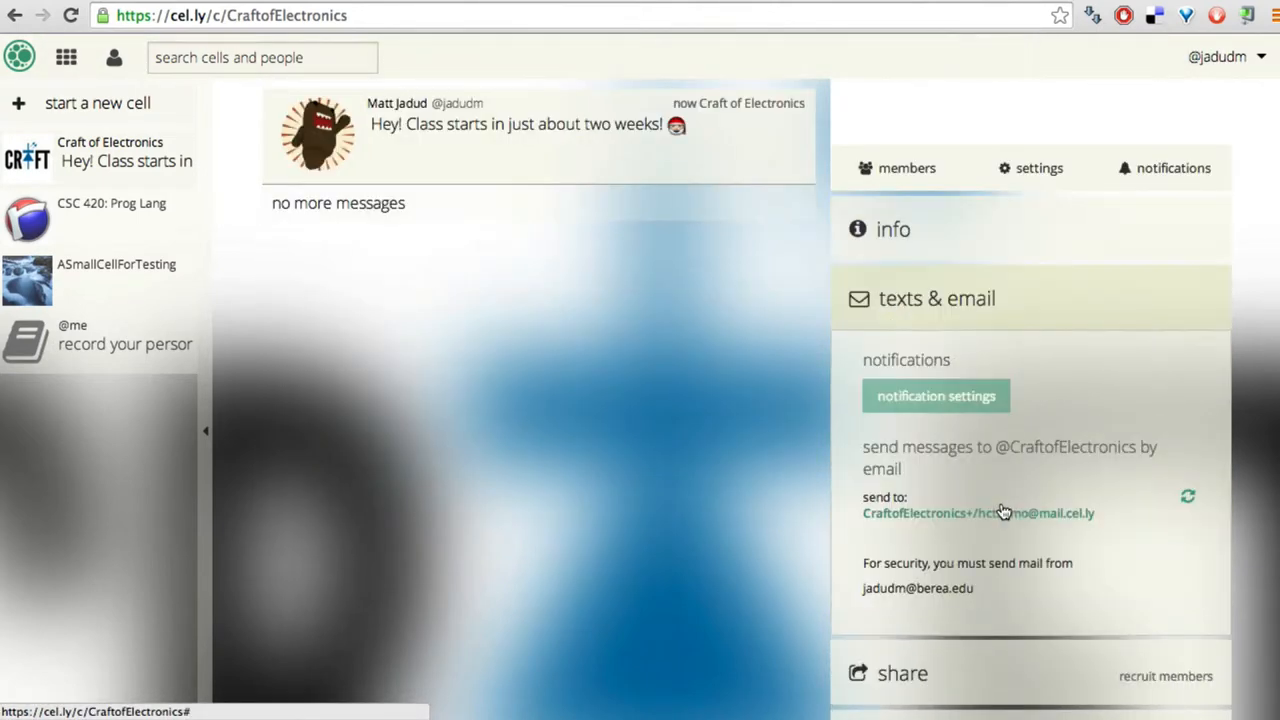
pyautogui.click(936, 396)
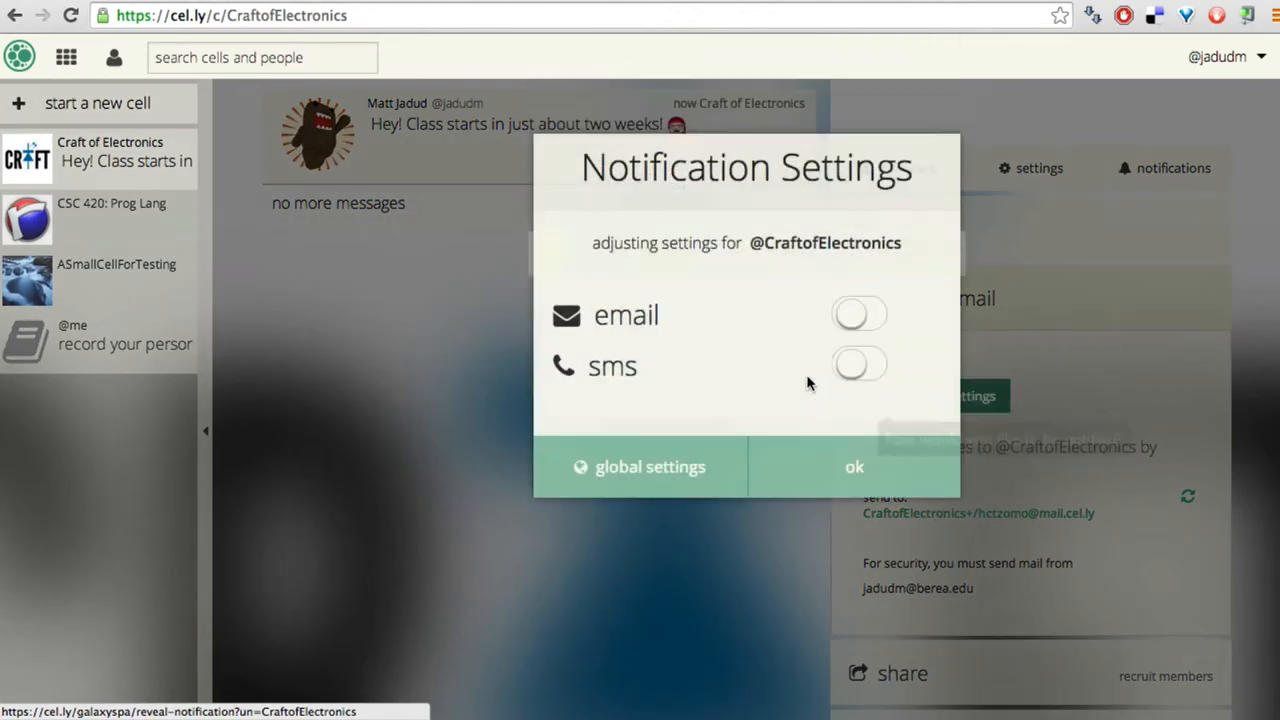
pyautogui.click(858, 314)
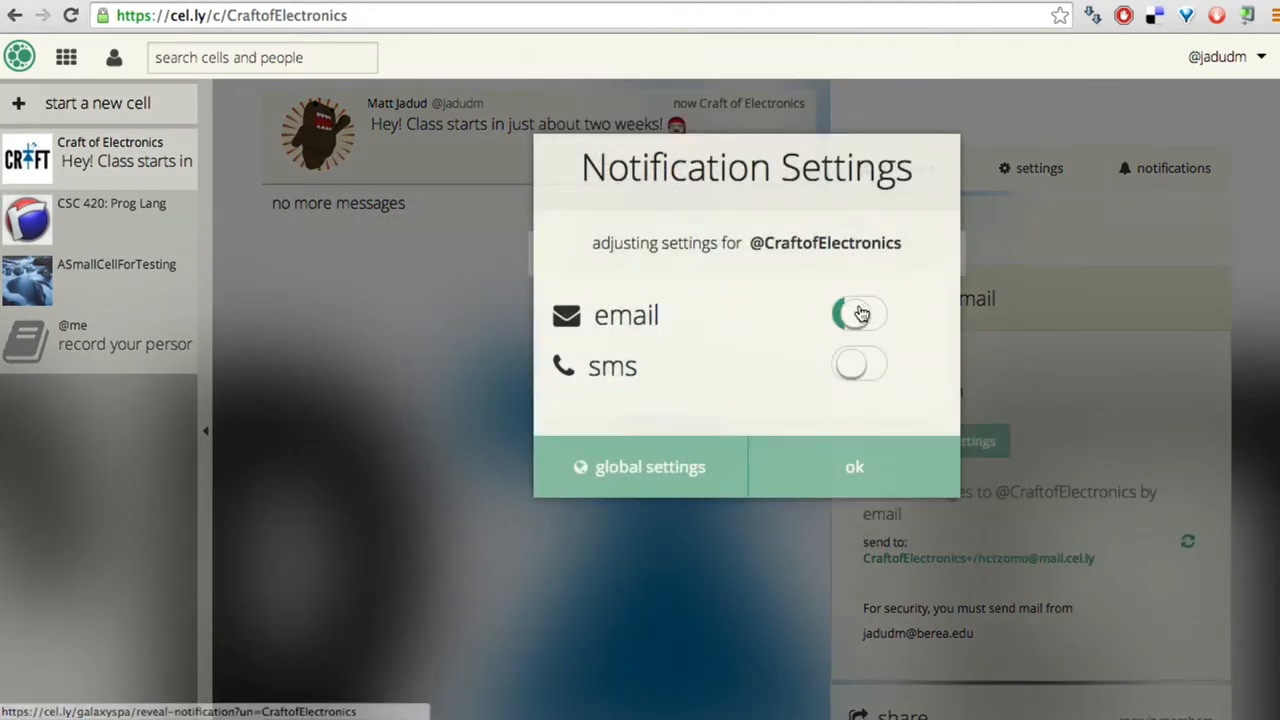
pyautogui.click(858, 314)
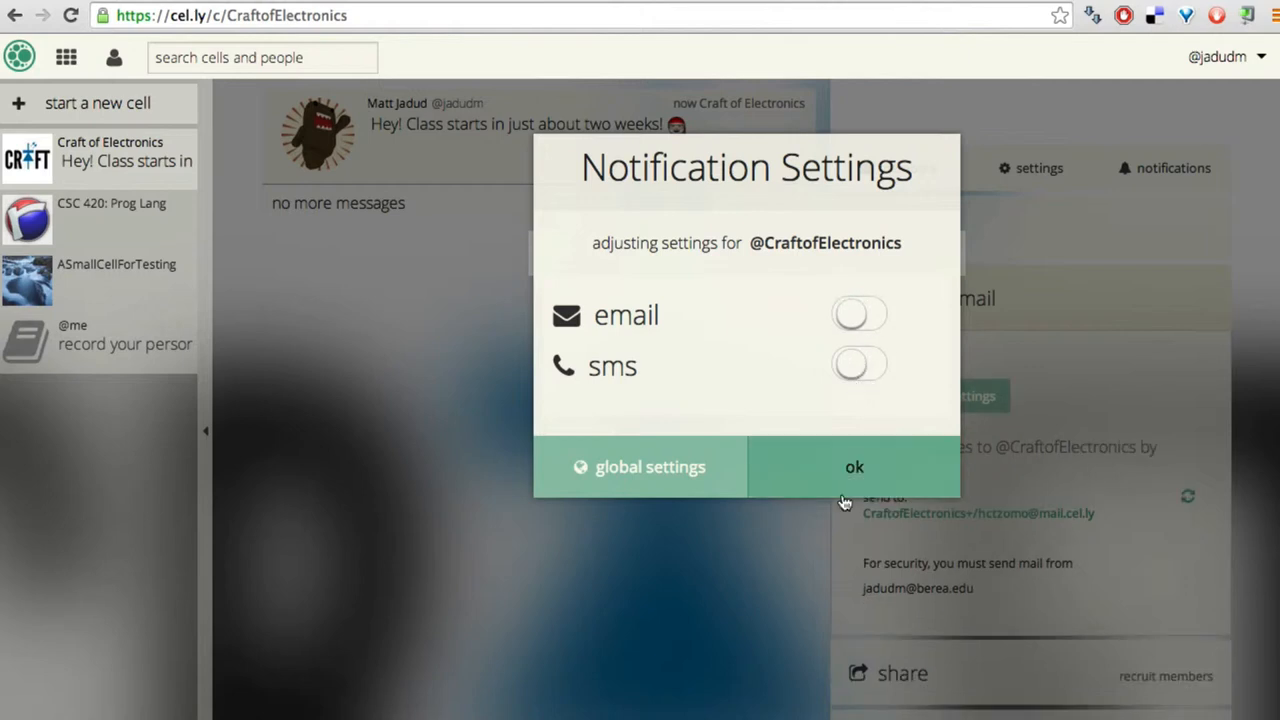
pyautogui.moveTo(848, 472)
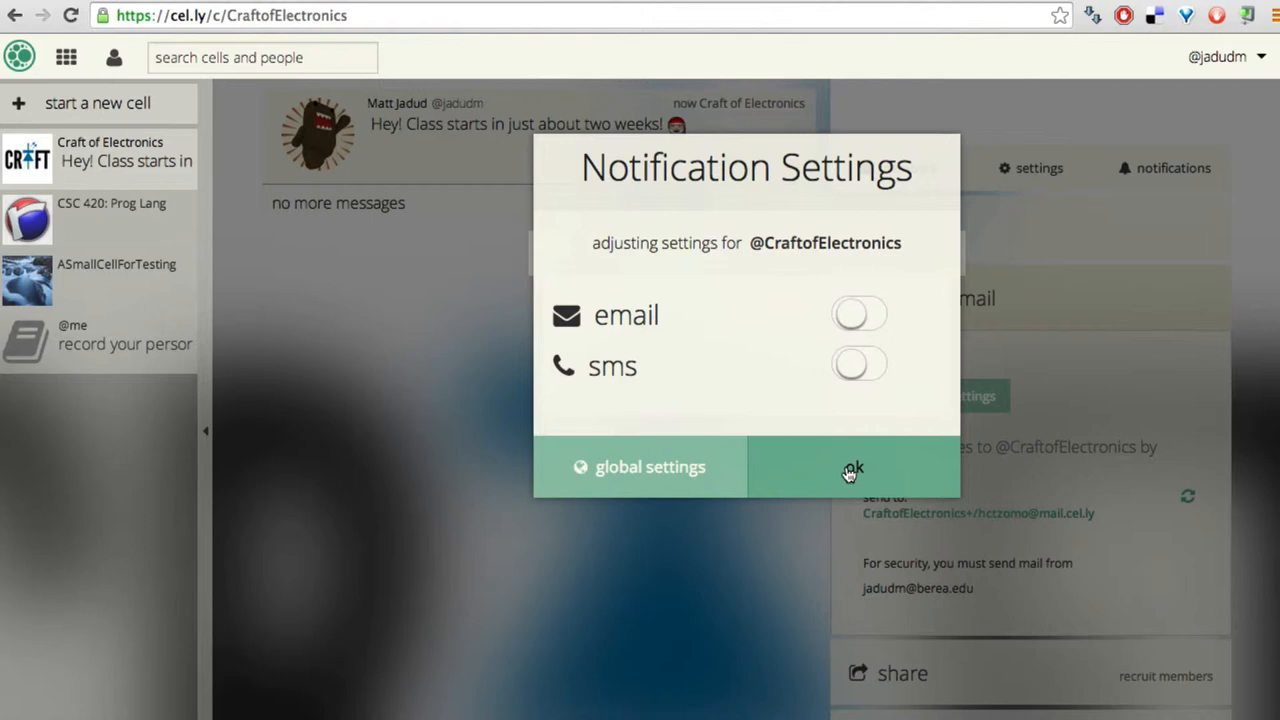
pyautogui.click(852, 468)
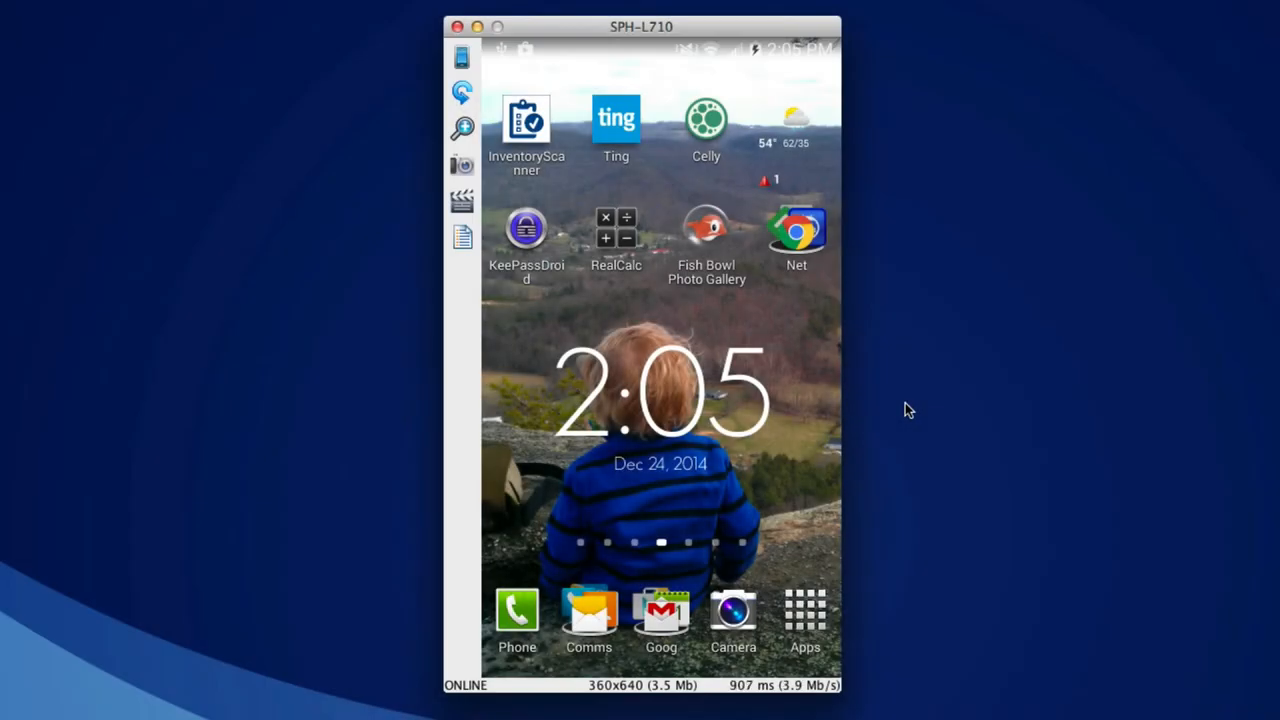
# Launch Celly on the mirrored phone to show the cell list with Craft of Electronics.
pyautogui.click(706, 118)
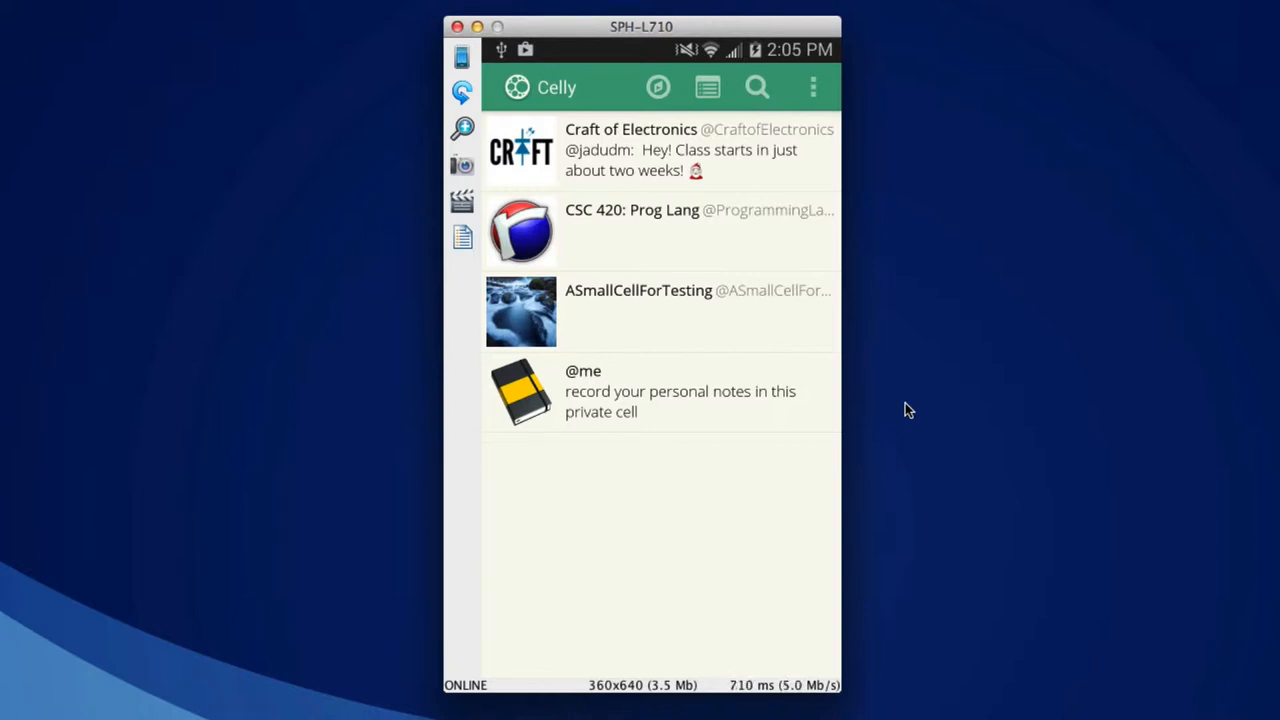
pyautogui.click(660, 150)
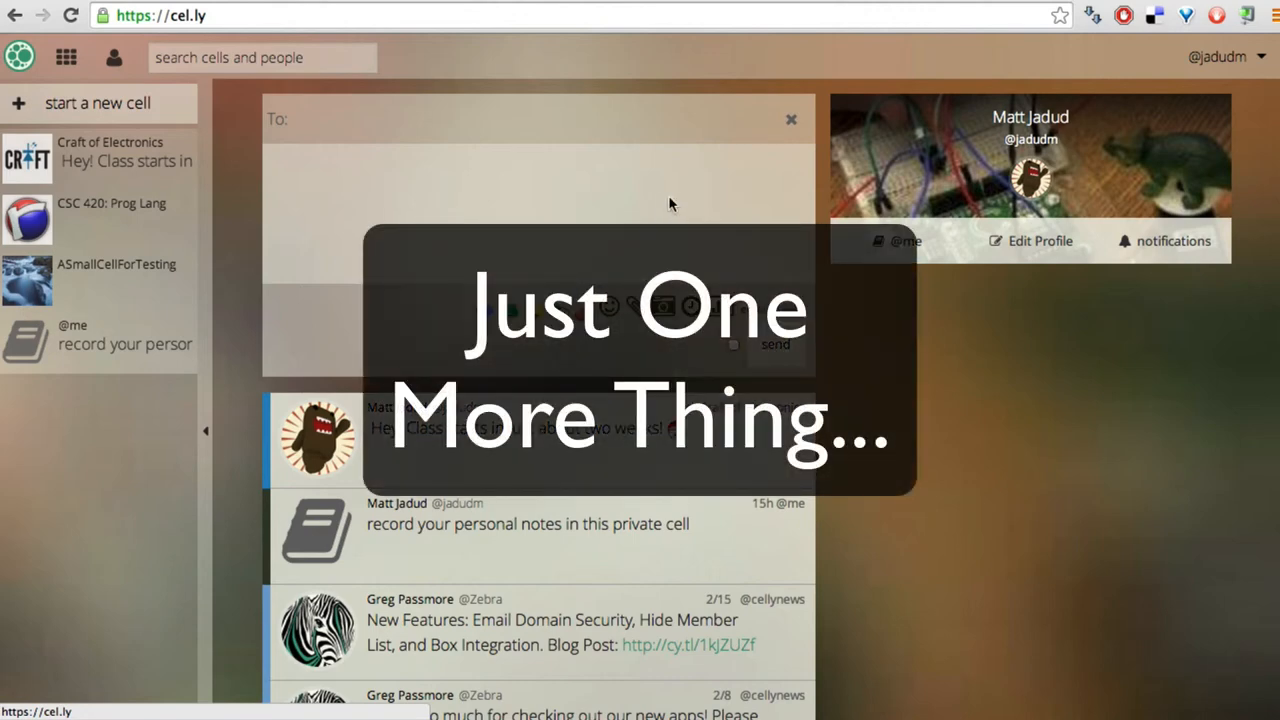
# Start a new cell, trying 'The Farm Store' as the friendly name and clearing it.
pyautogui.click(792, 120)
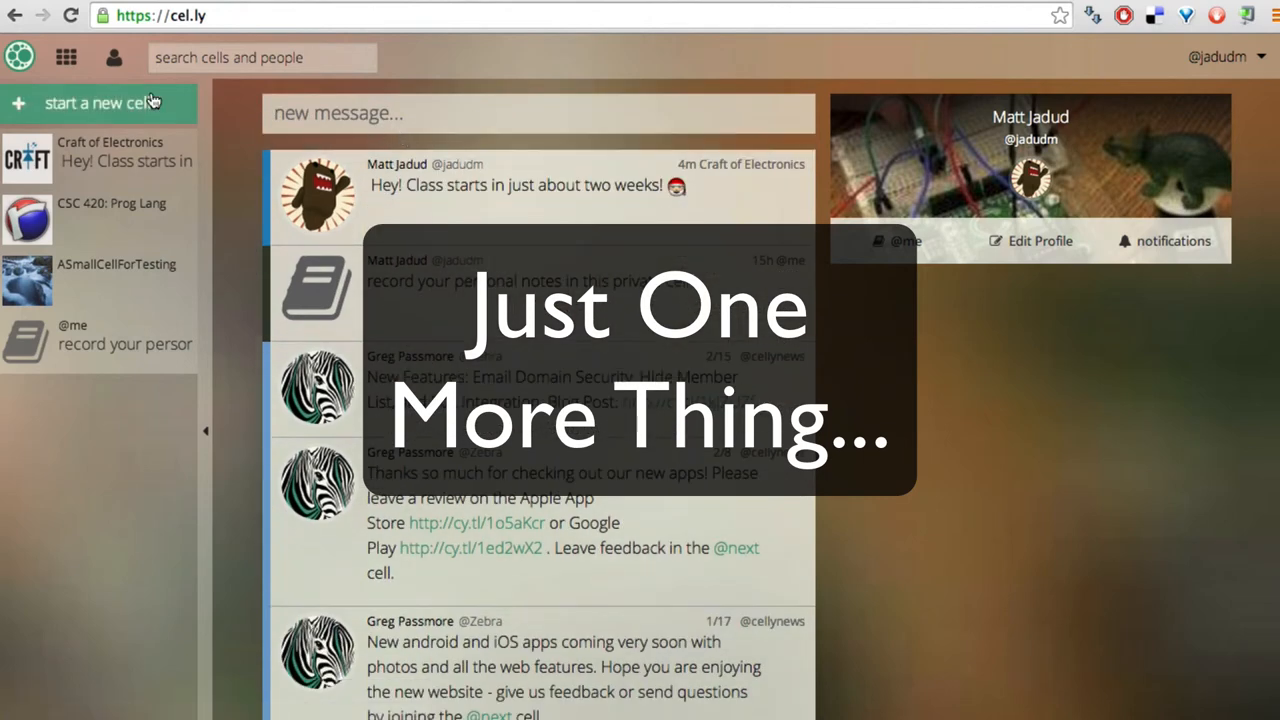
pyautogui.click(96, 104)
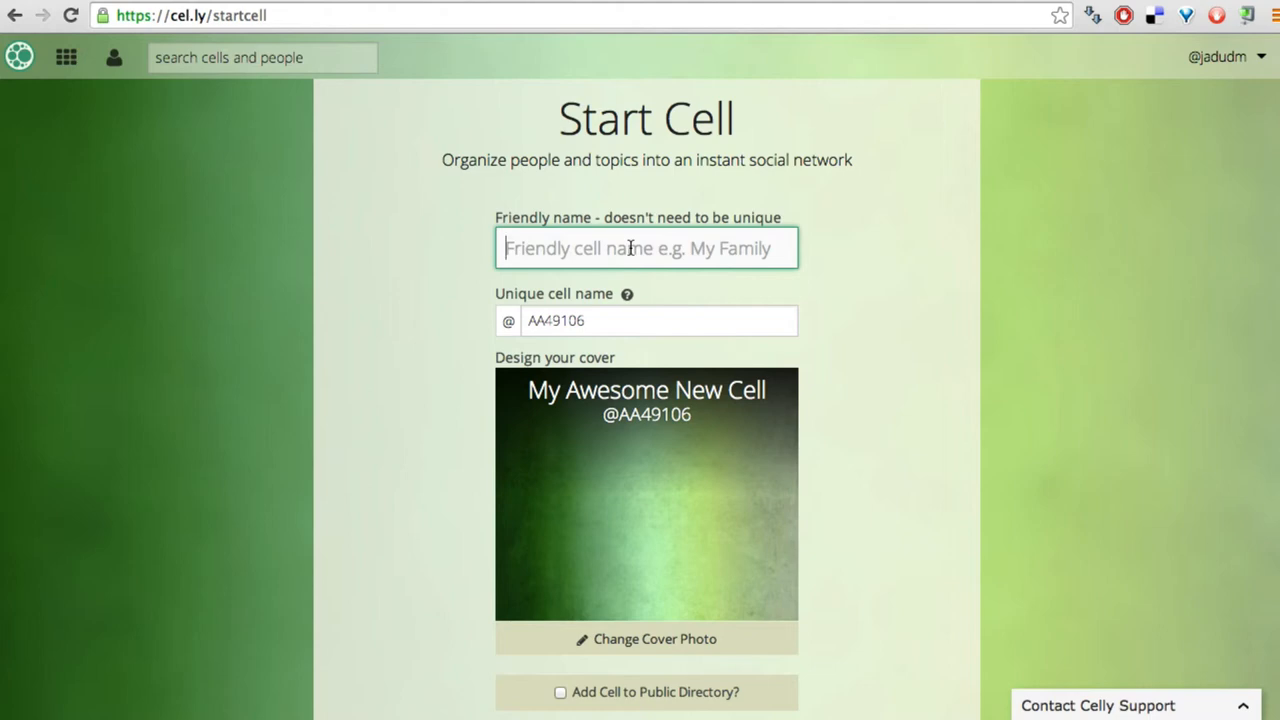
pyautogui.write('The Farm')
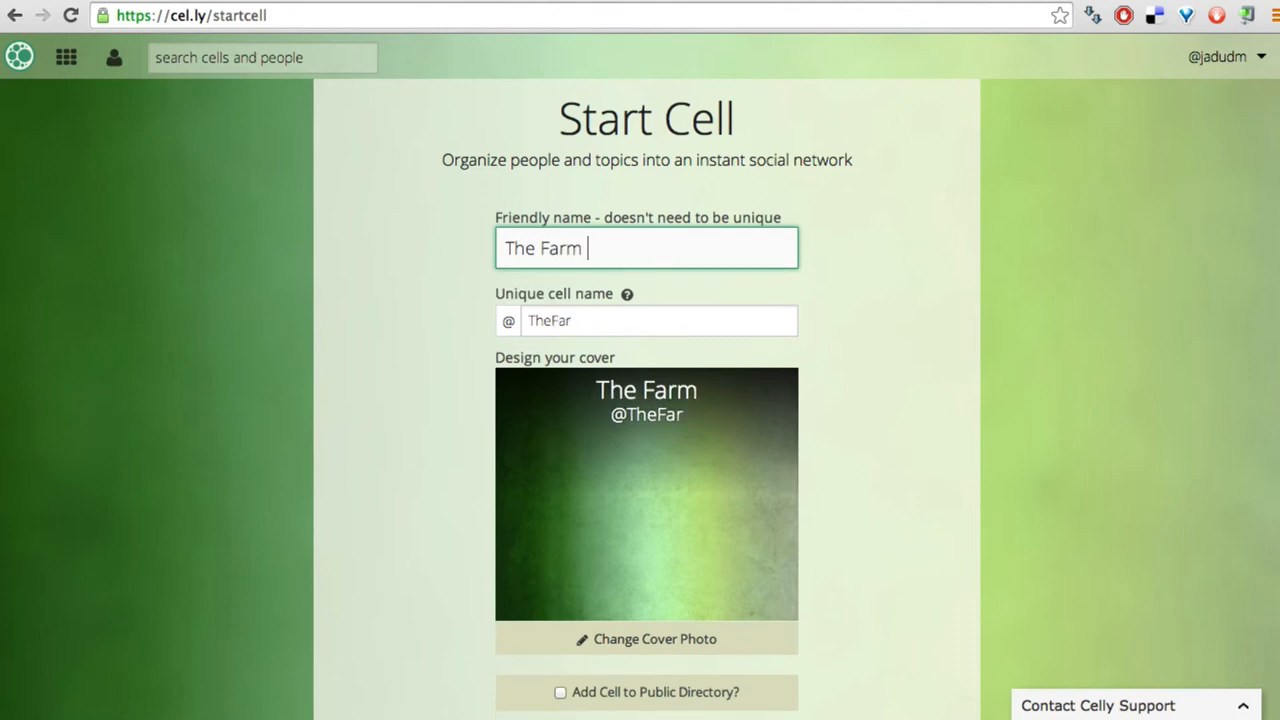
pyautogui.write('Store')
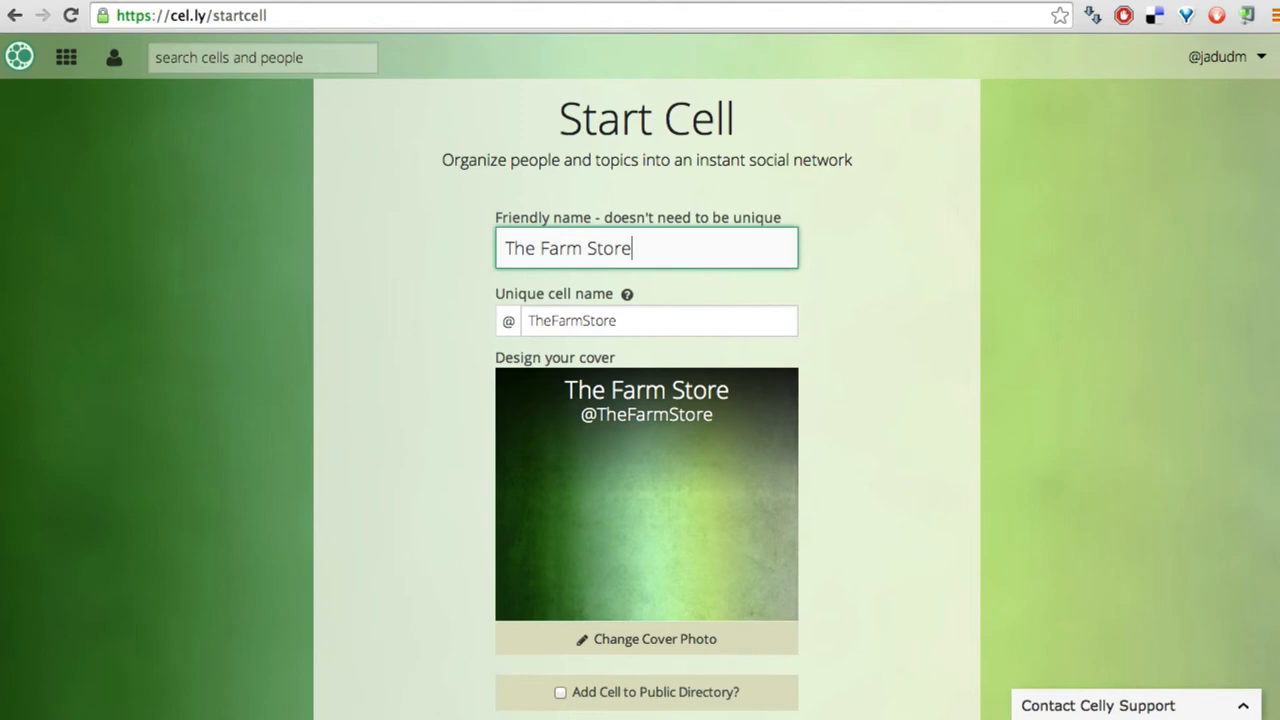
pyautogui.press('Backspace')
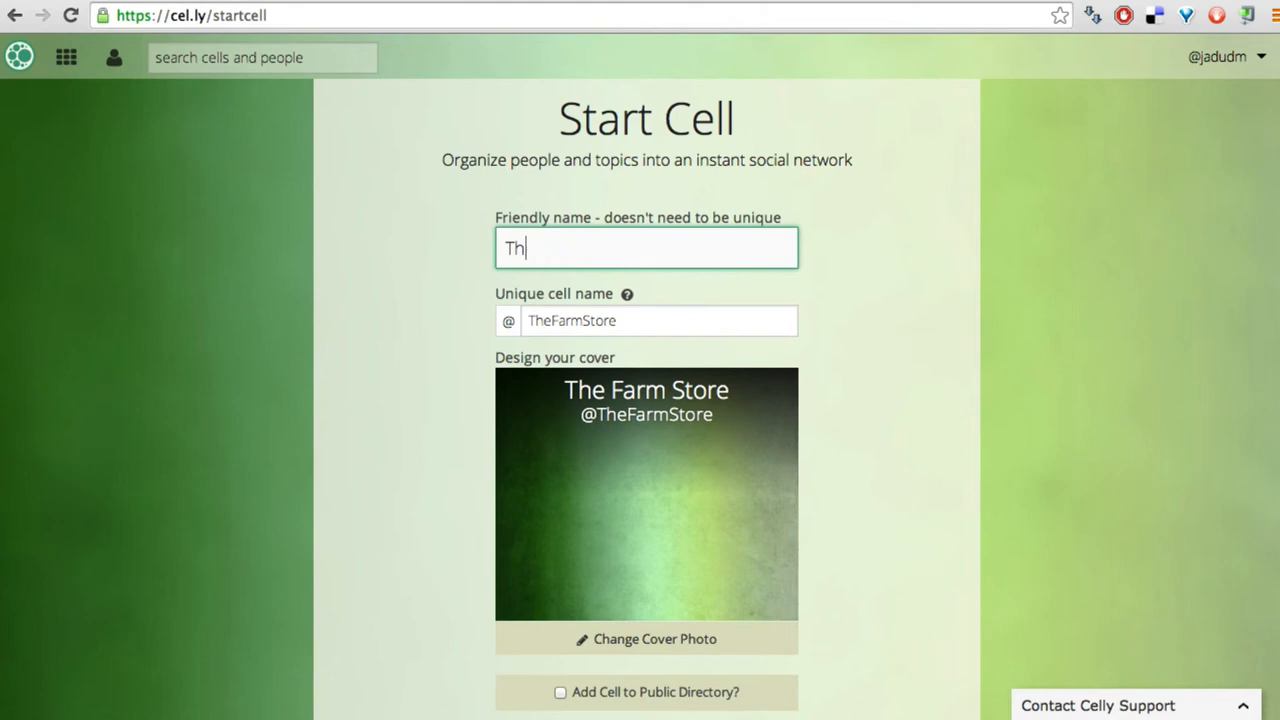
# Try 'The Dining Hall', clear it, and set the friendly name to FriendsFromDanforth.
pyautogui.write('The Dining Hal')
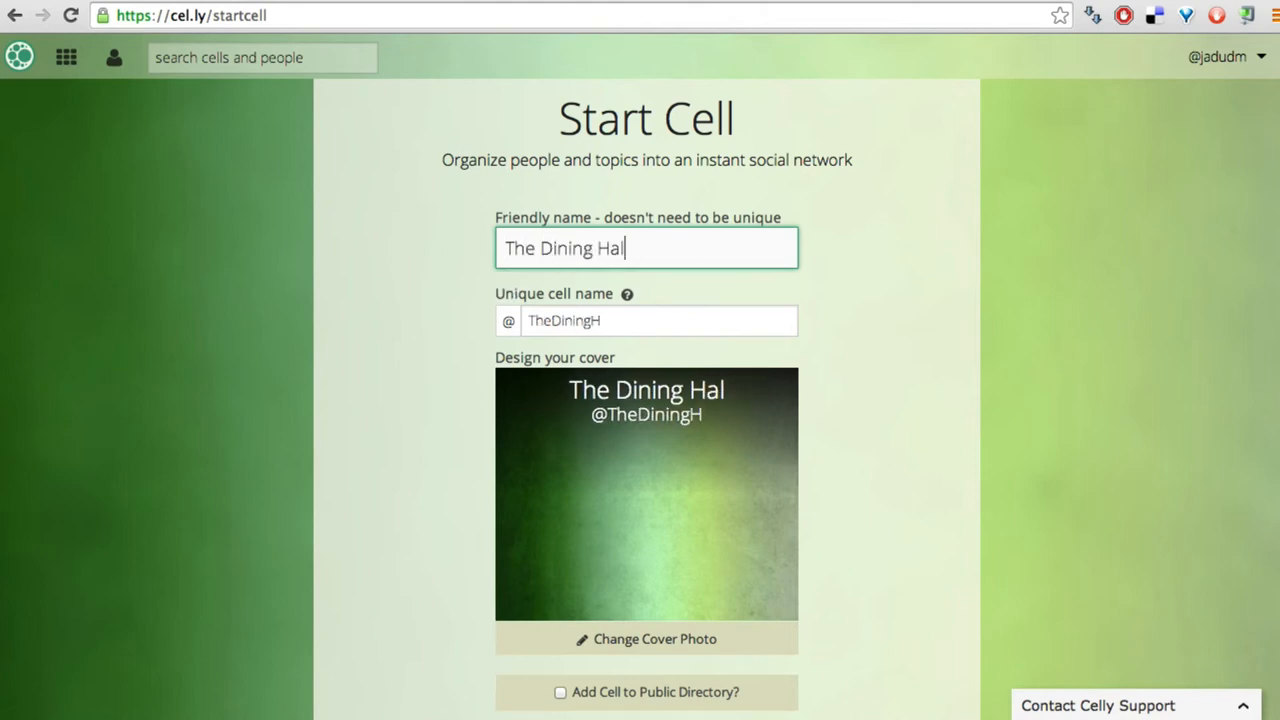
pyautogui.write('l')
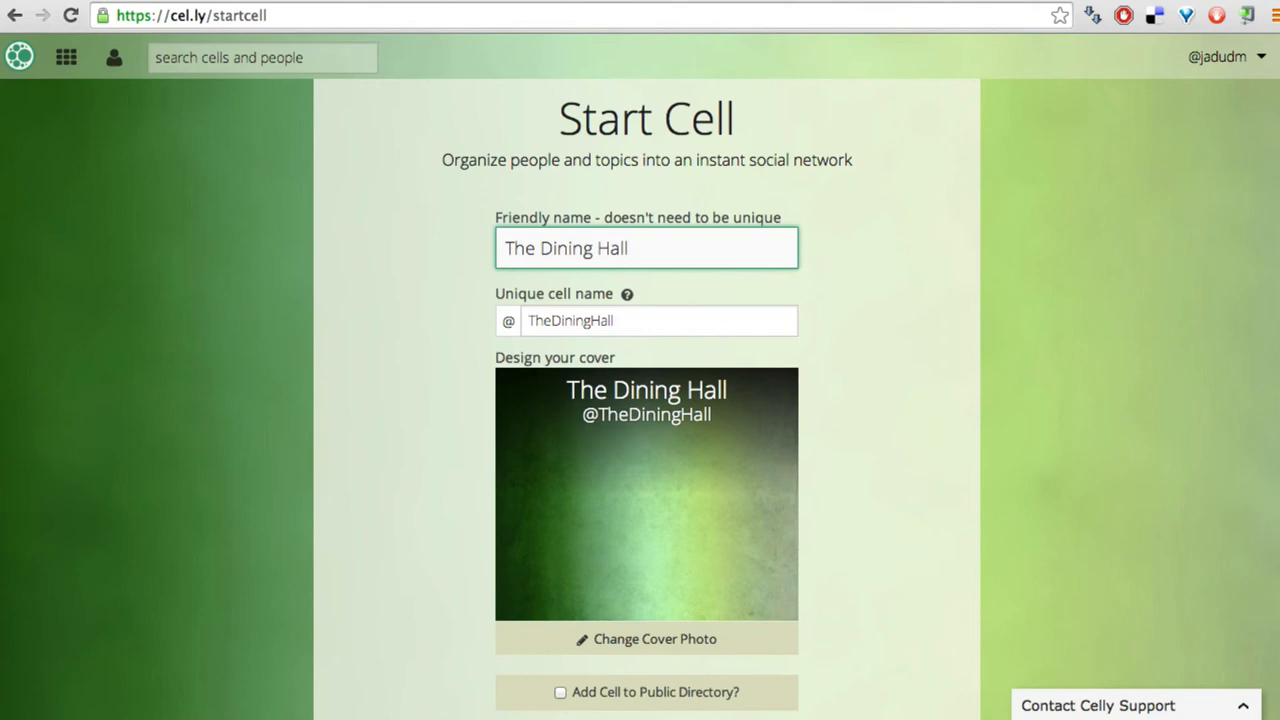
pyautogui.press('BackSpace')
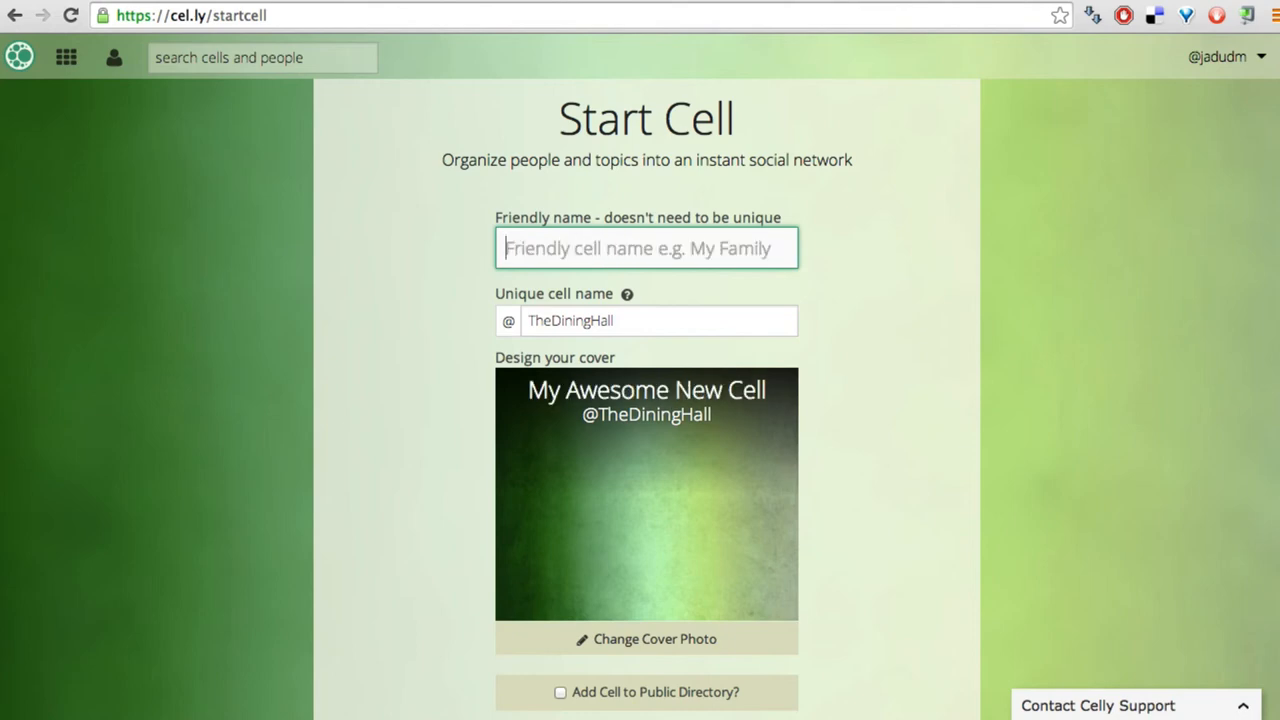
pyautogui.write('FriendsFr')
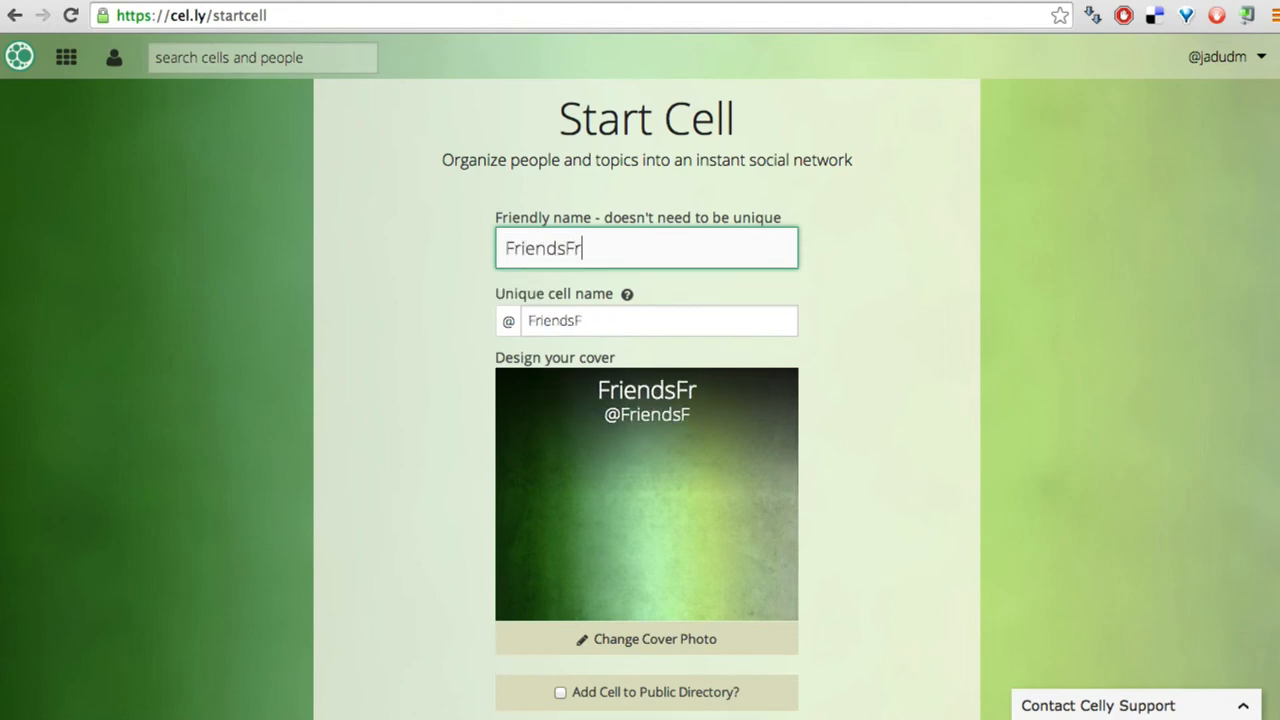
pyautogui.write('omDanforth')
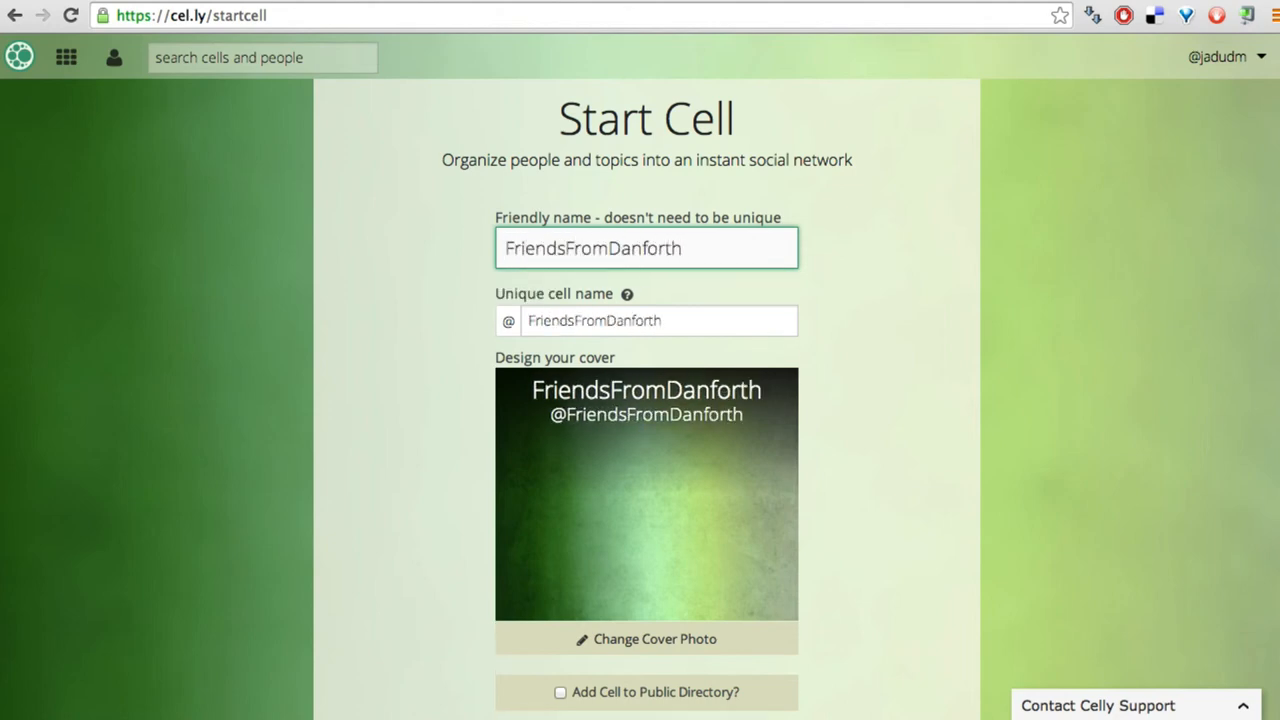